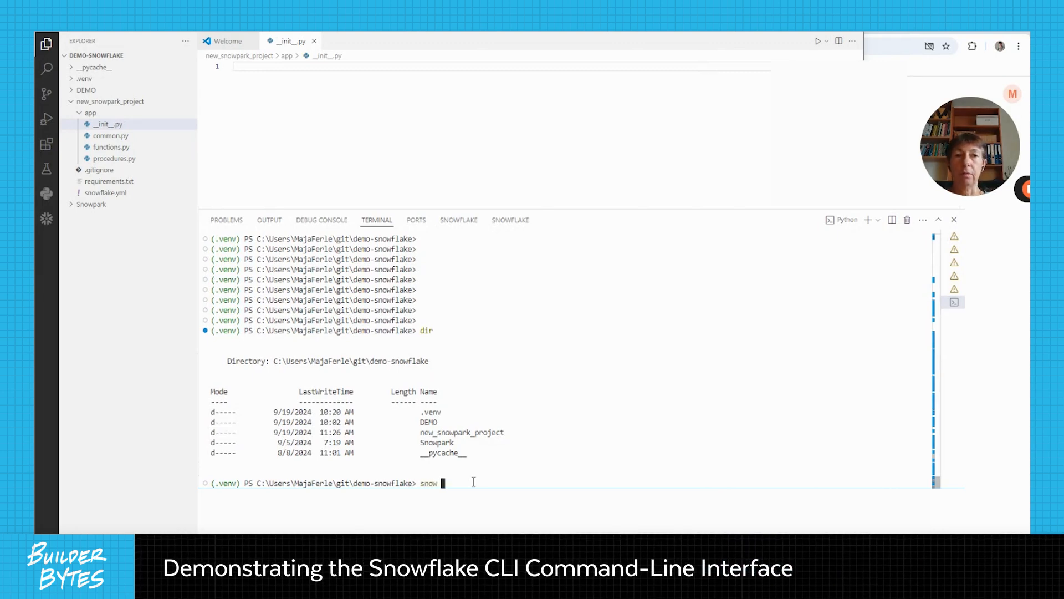
text(stage create)
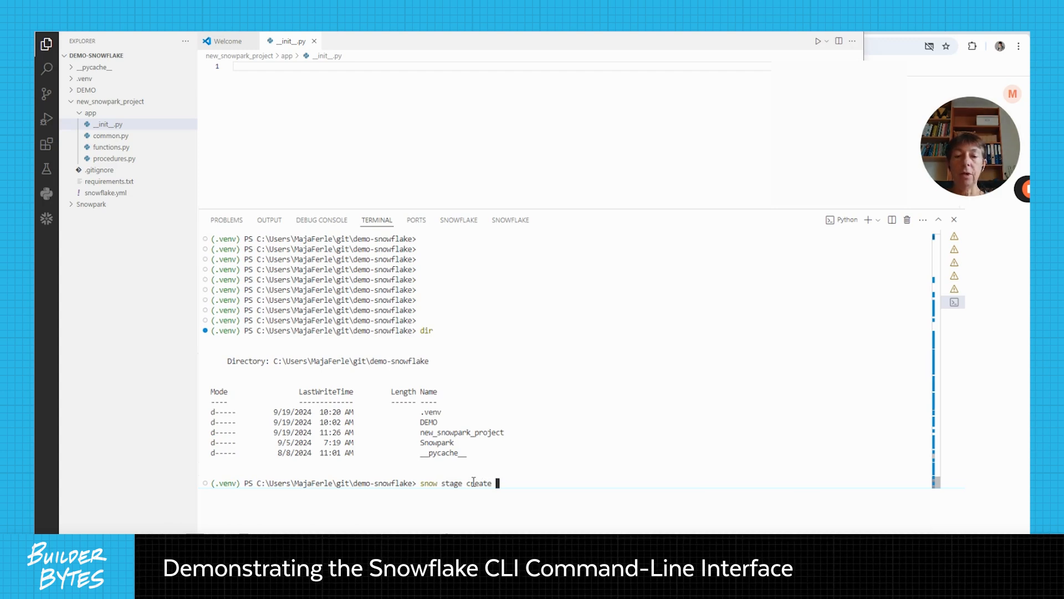
text(internal)
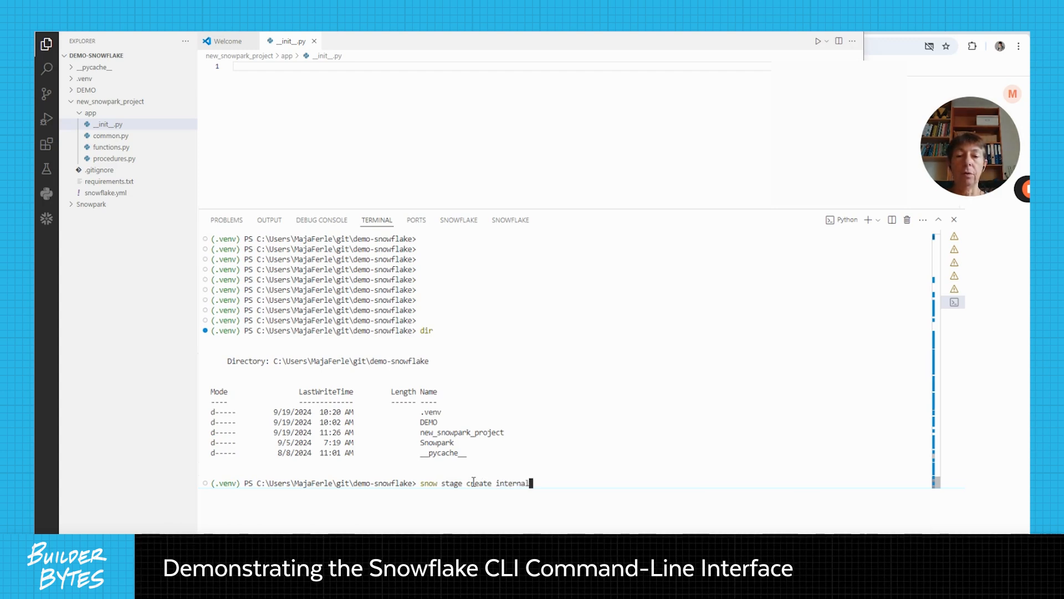
text(_csv_stage)
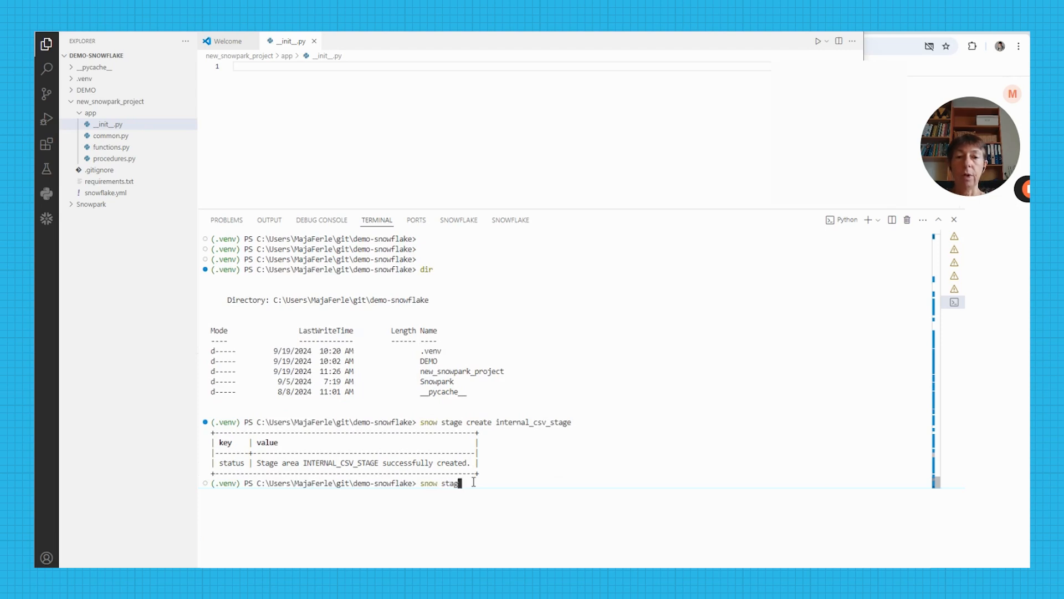
text(copy)
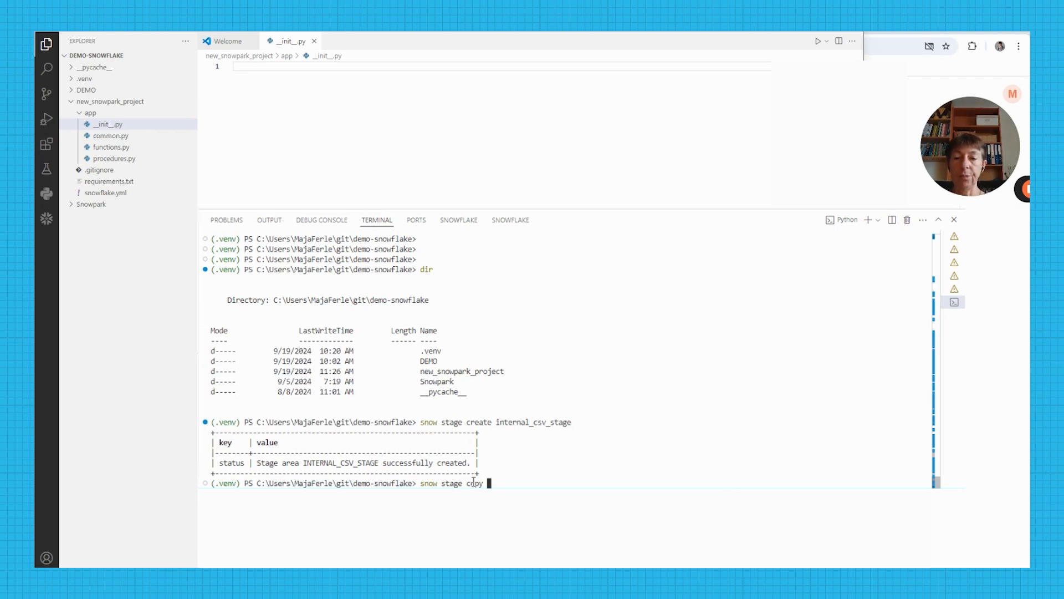
text(c)
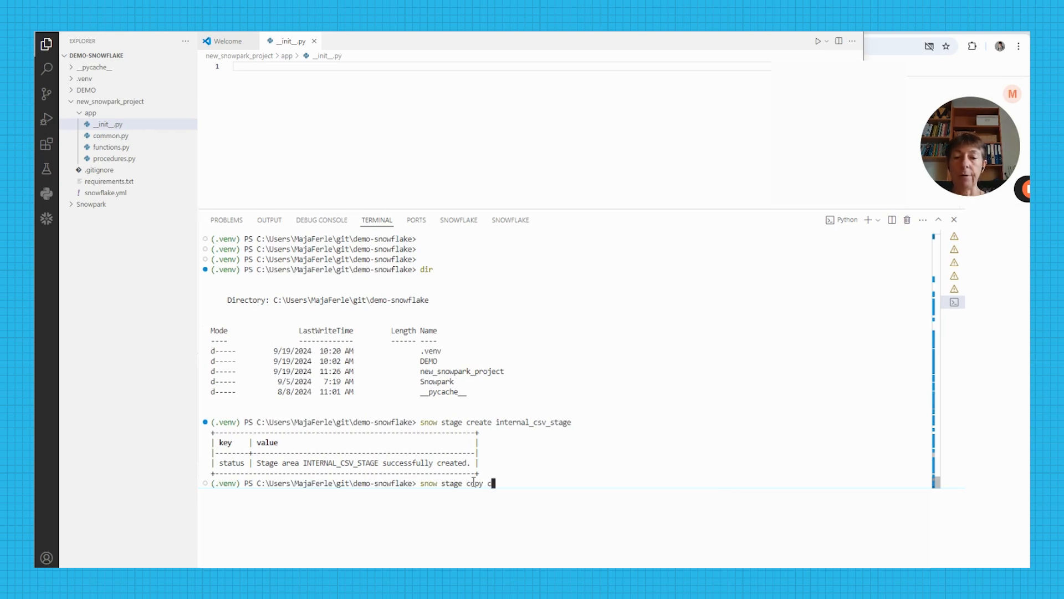
text(:\Users\ma)
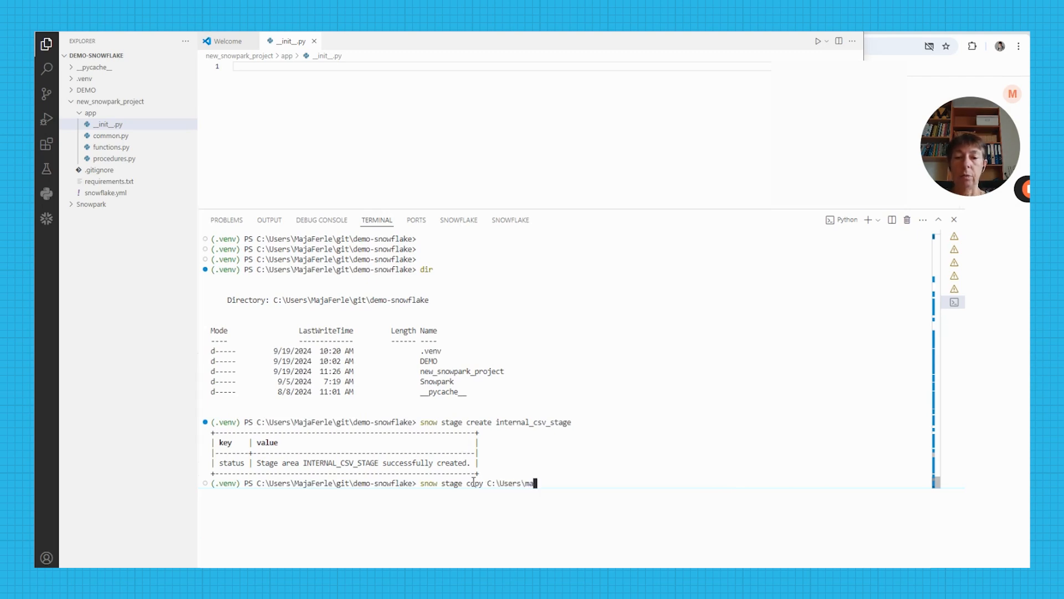
text(jaFerle\downloads\transactions.csv)
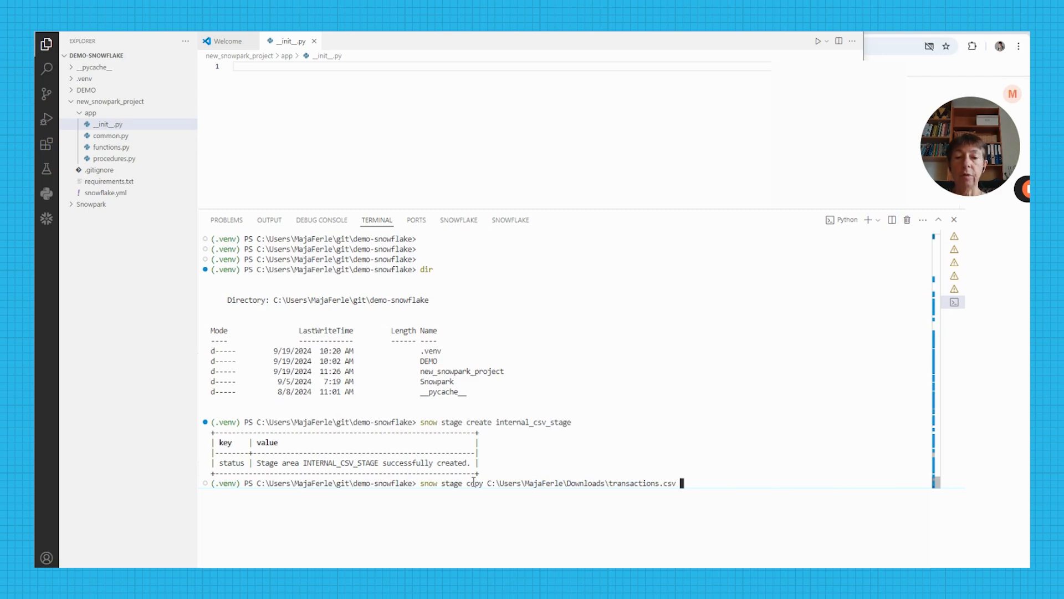
text(@internal_csv)
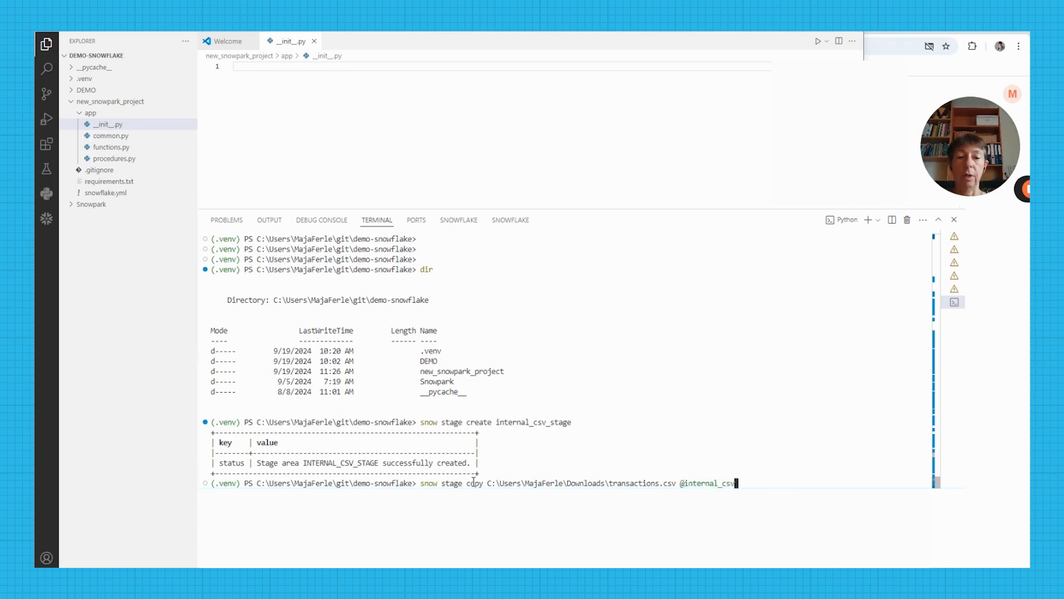
text(_stage)
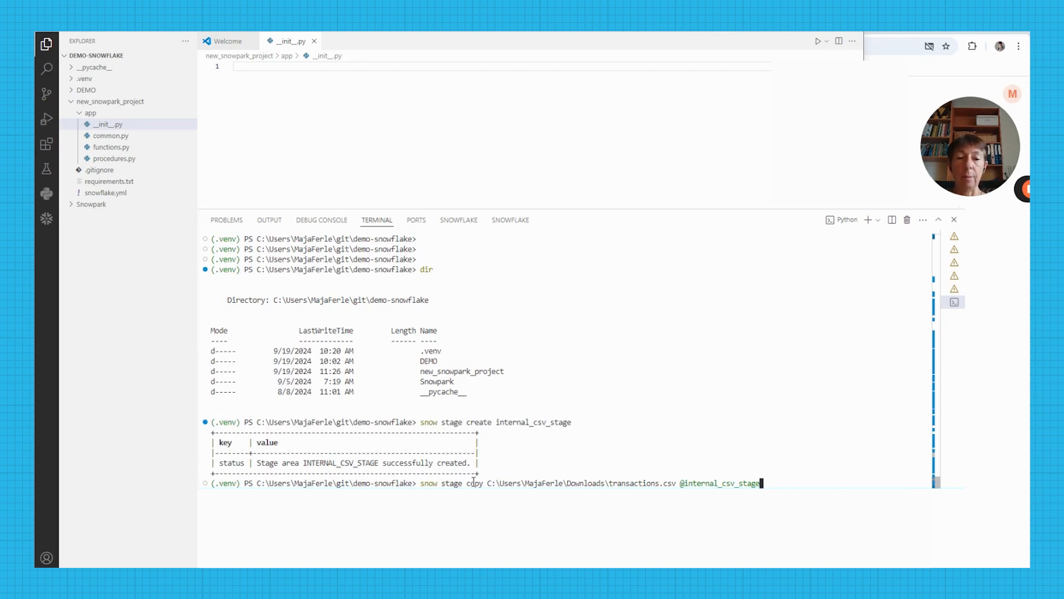
text(/)
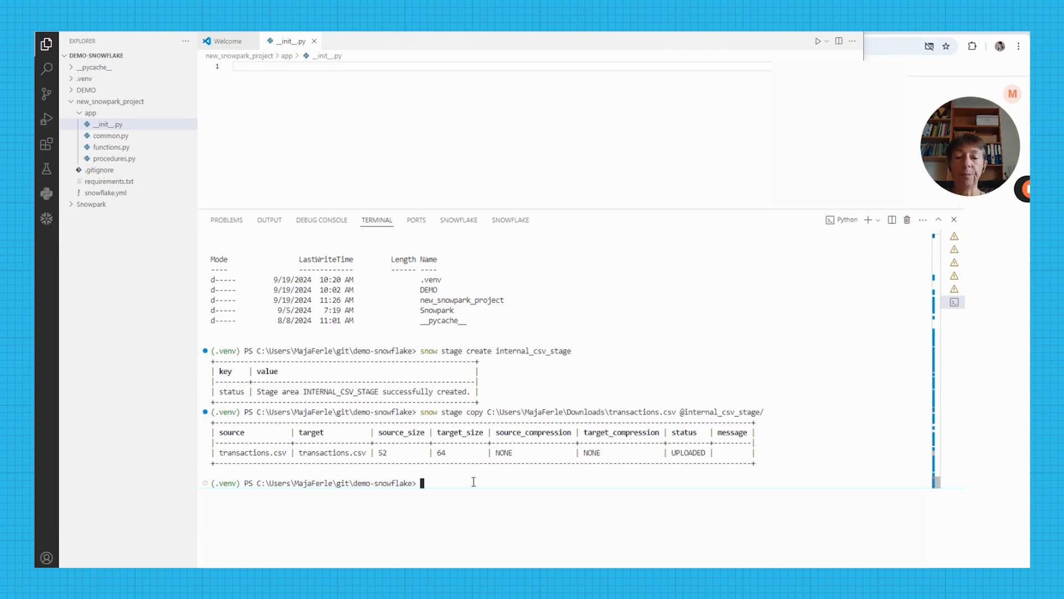
text(snow stage)
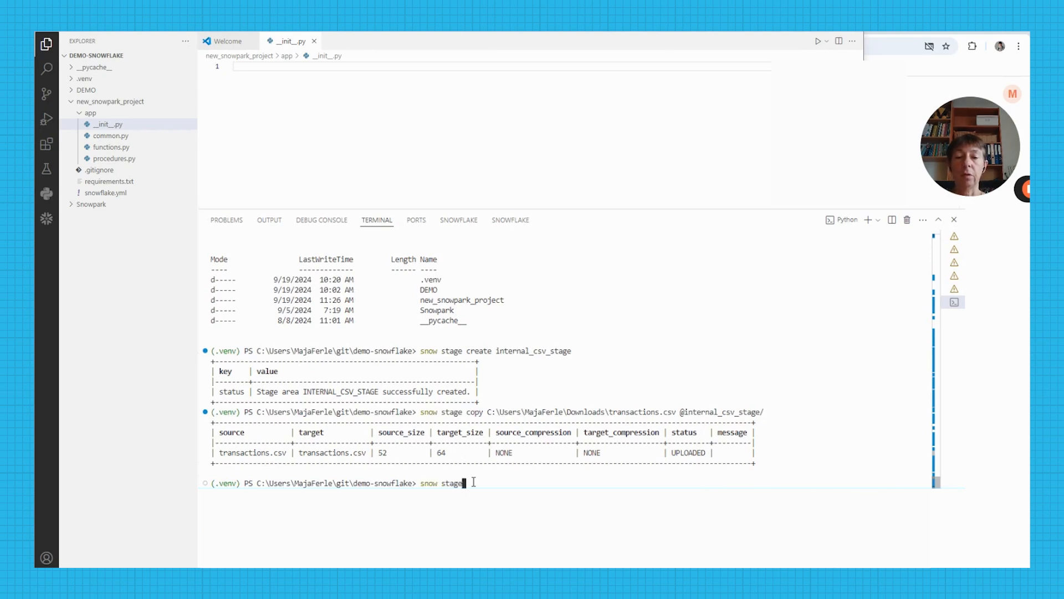
text(list-files)
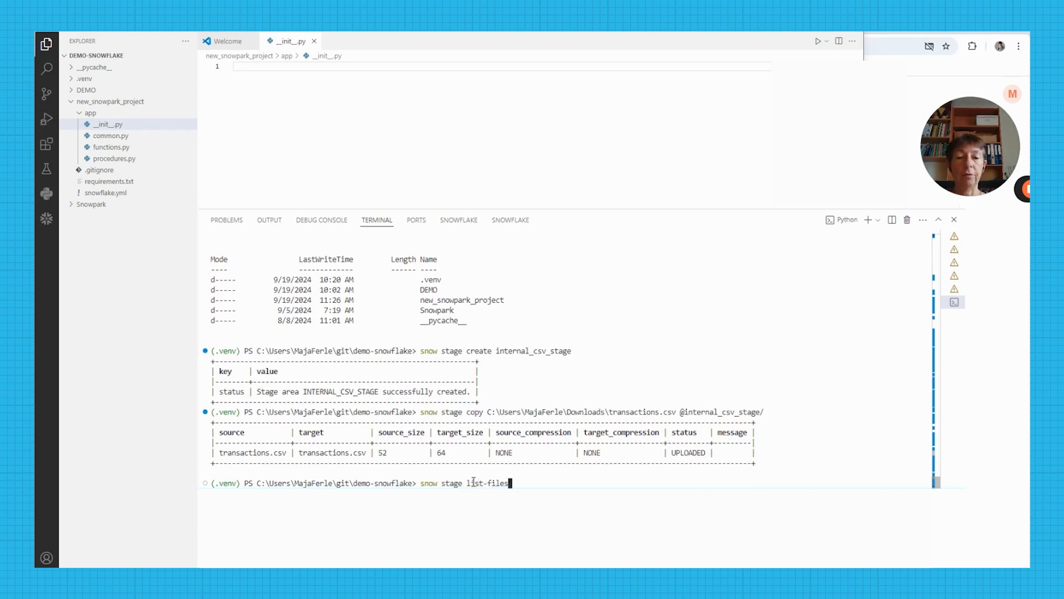
text(" ")
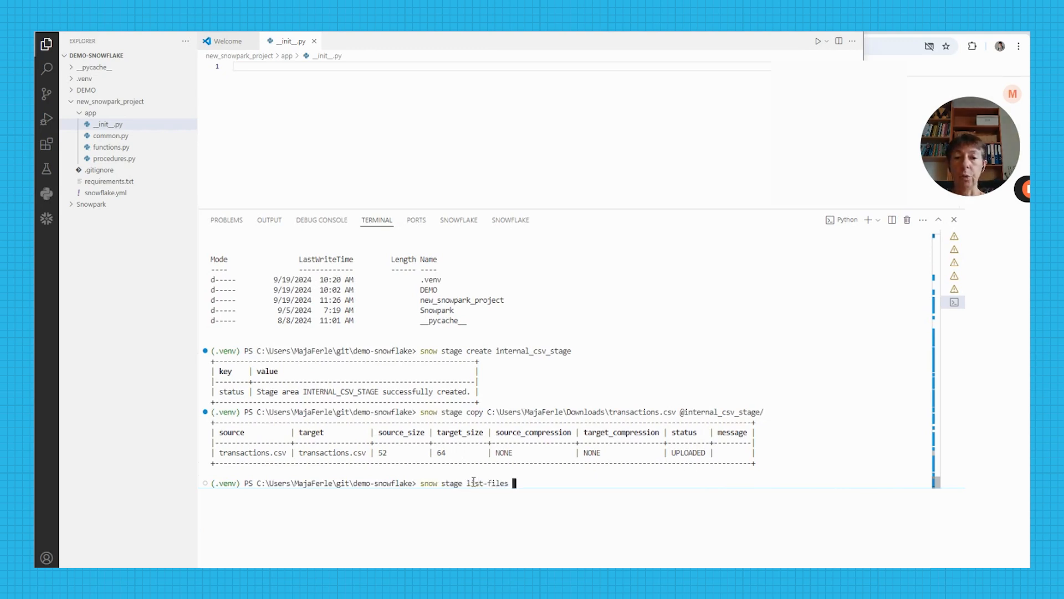
text(internal)
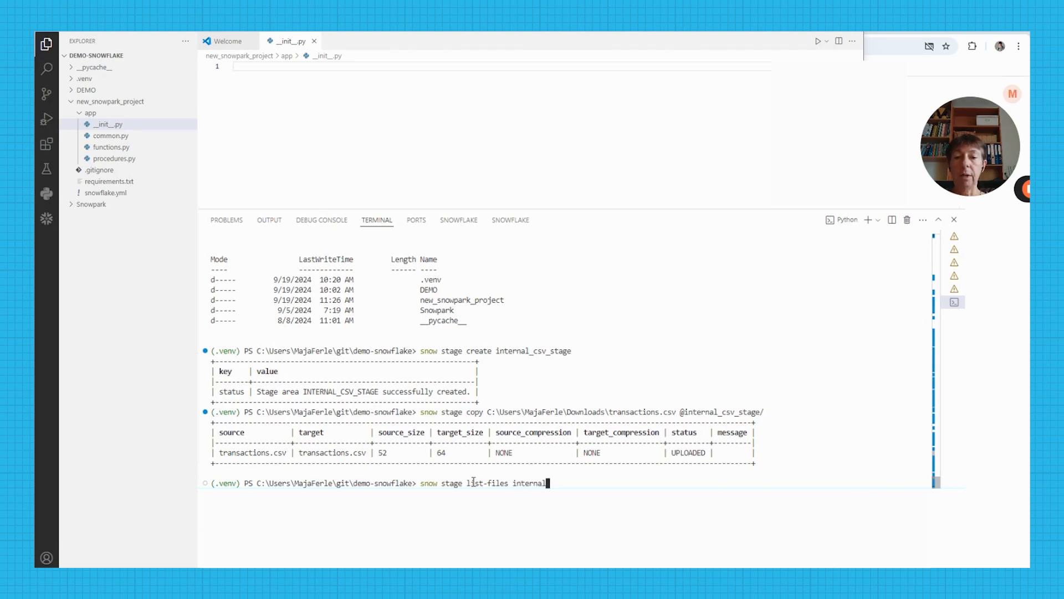
text(_csv_stage)
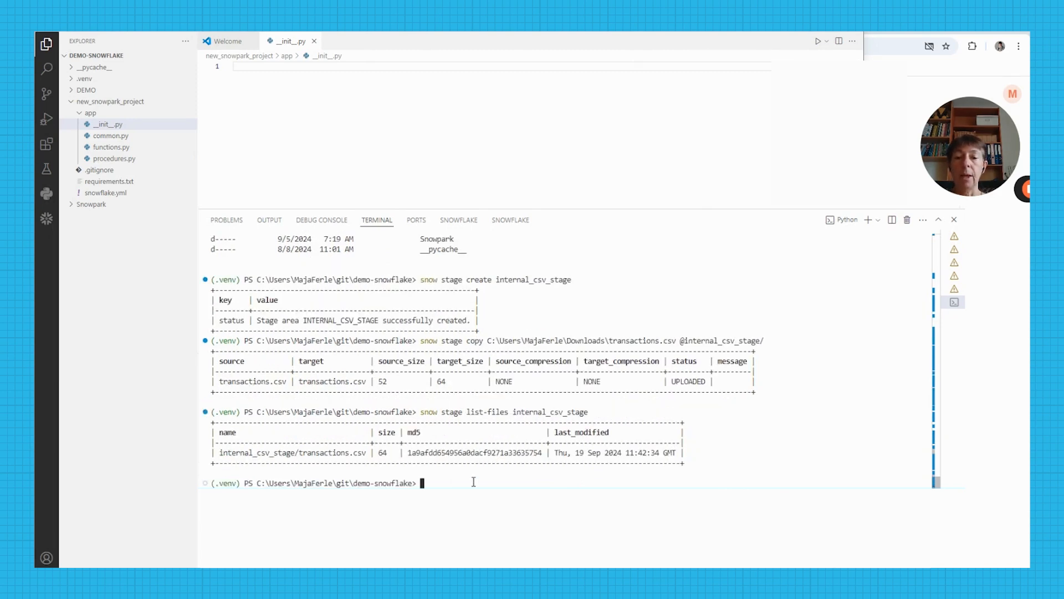
text(snow stage)
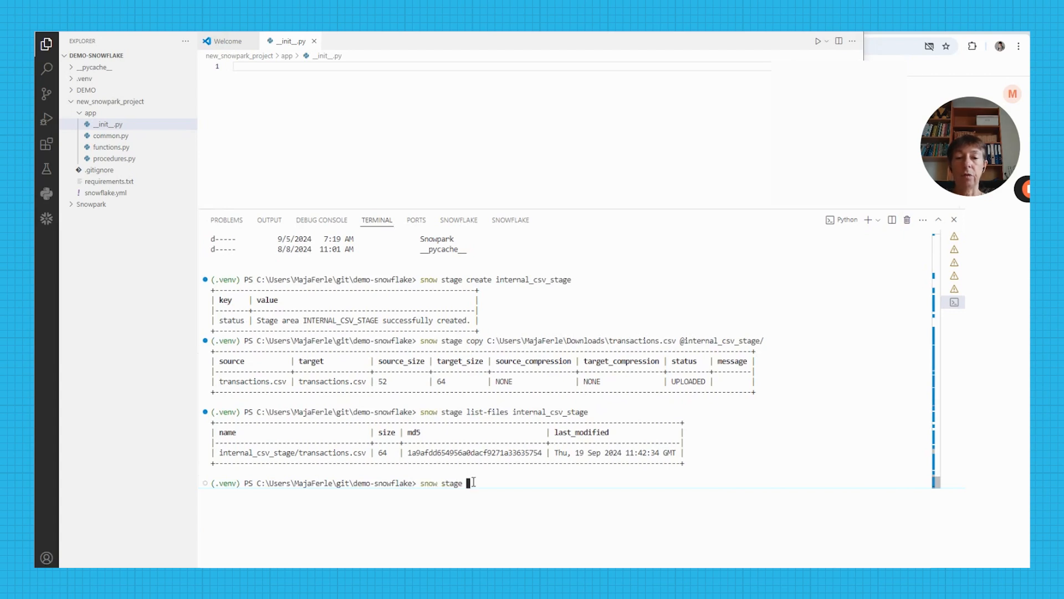
text(copy)
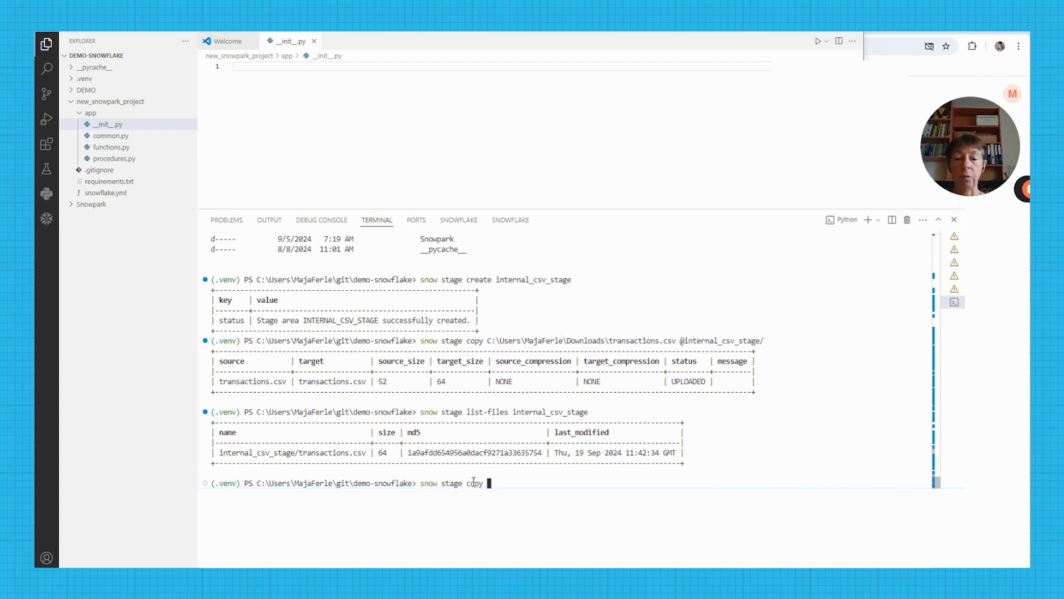
text(@)
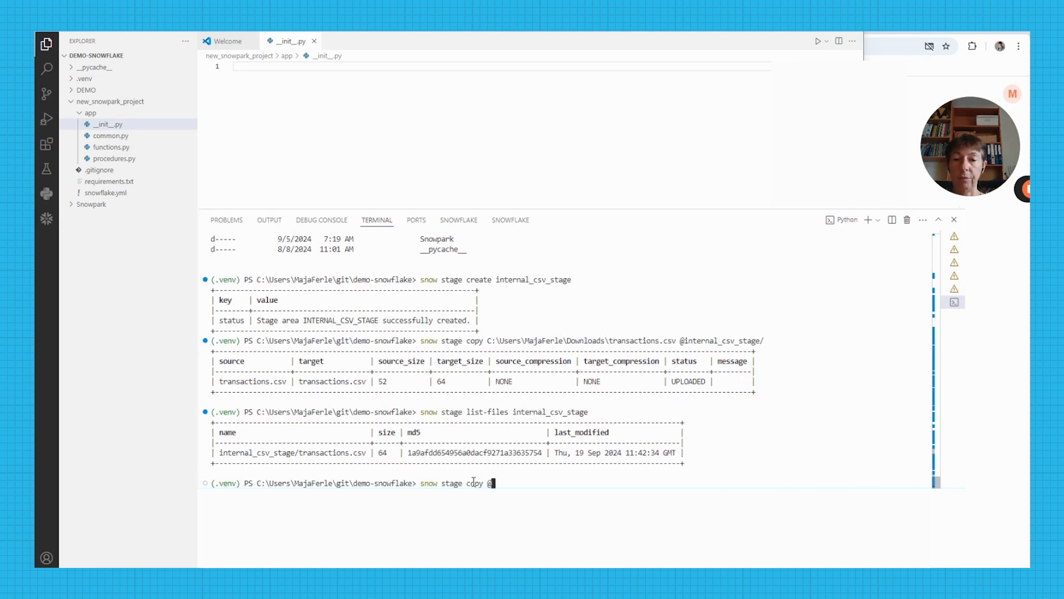
text(internal_csv_stage)
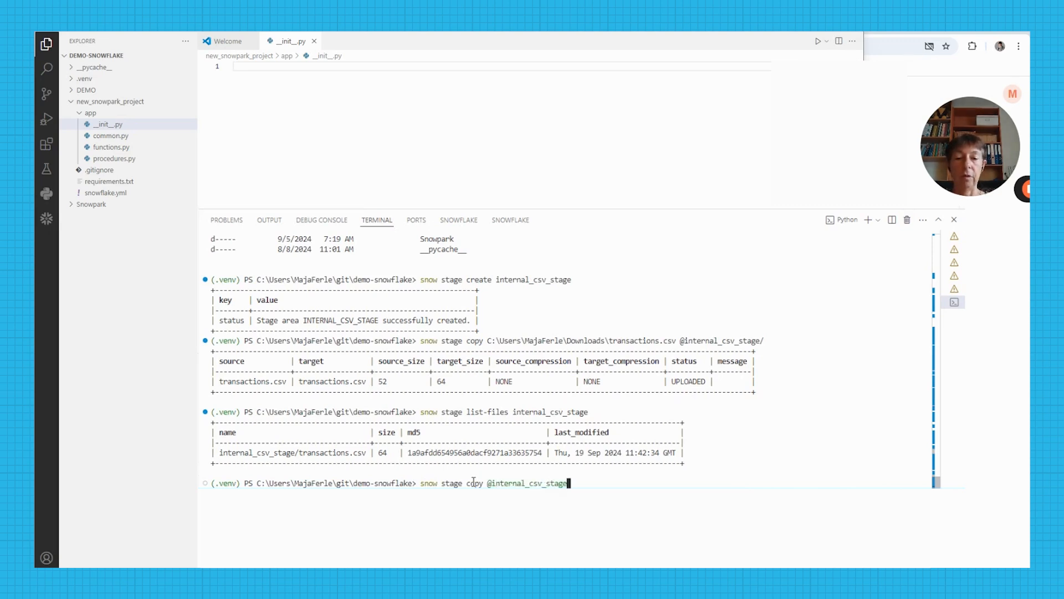
text(/ .)
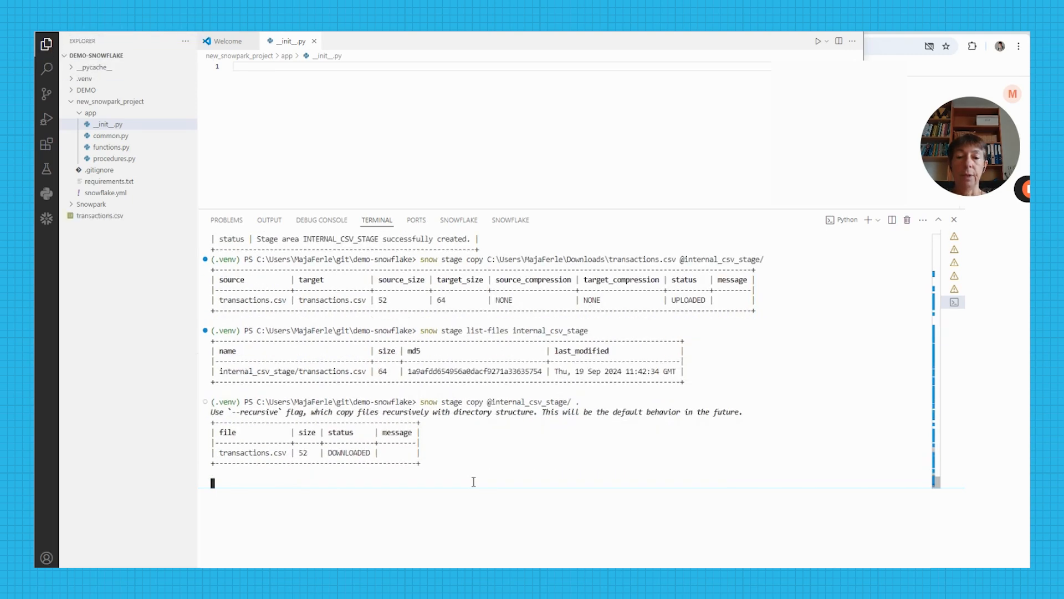
text(dir)
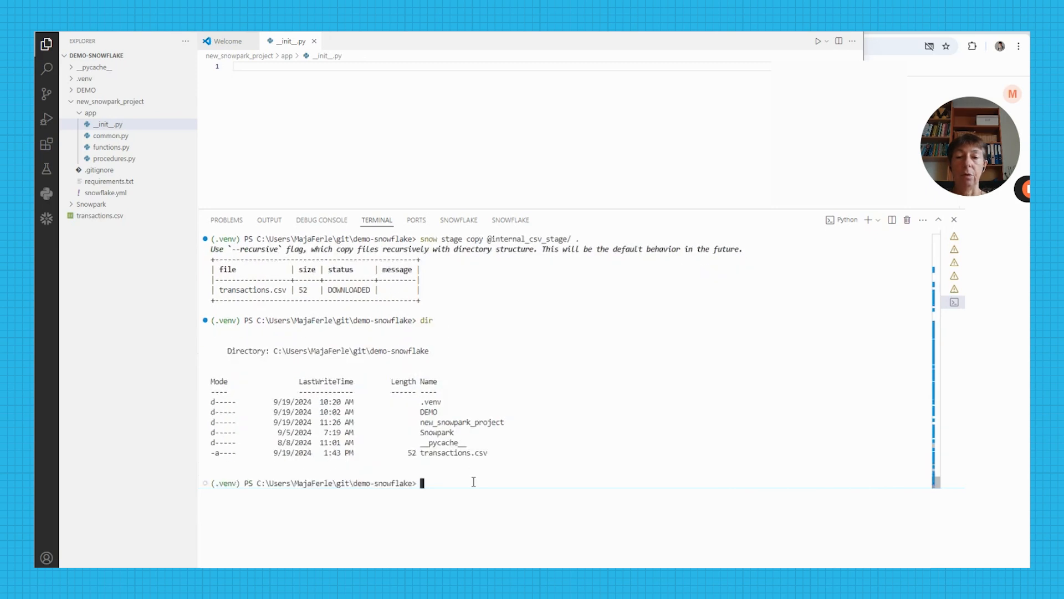